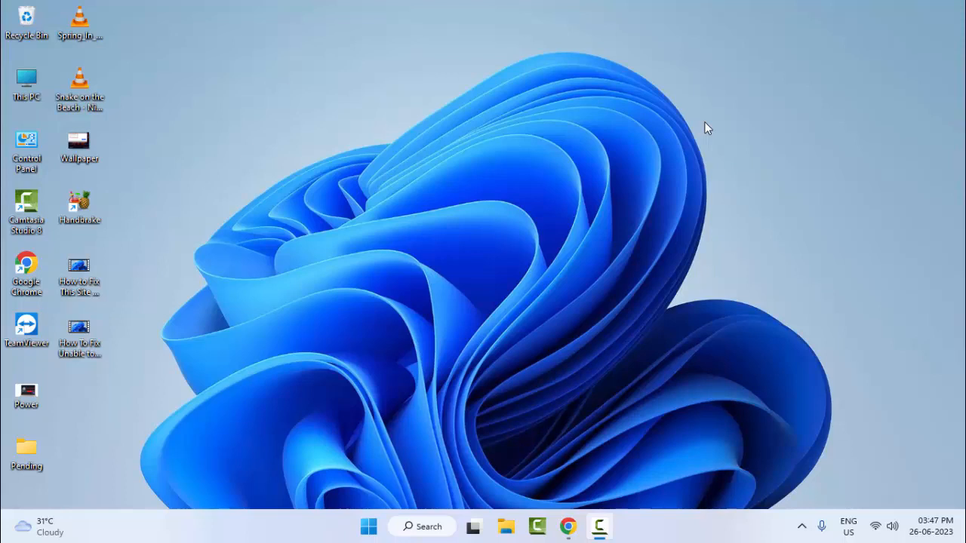
mouse_move(366, 526)
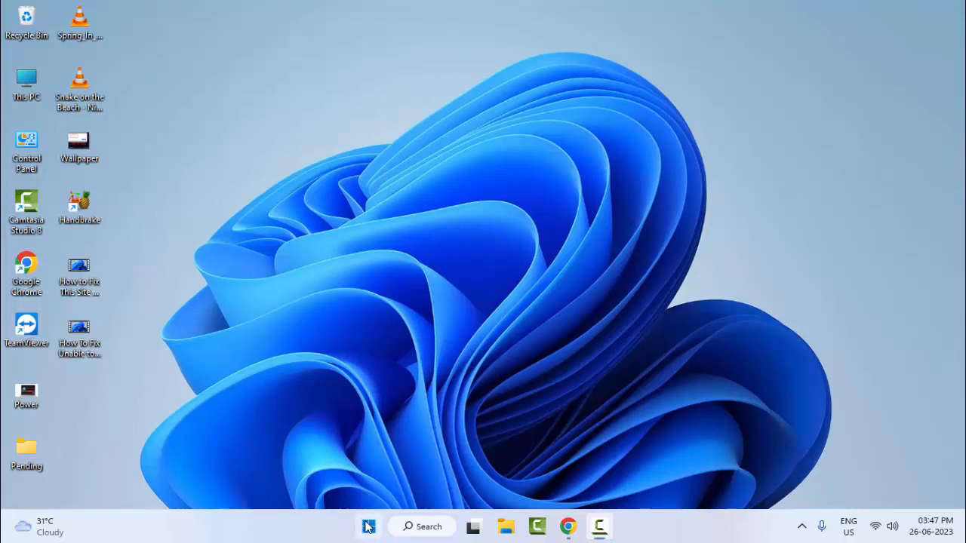
mouse_move(370, 374)
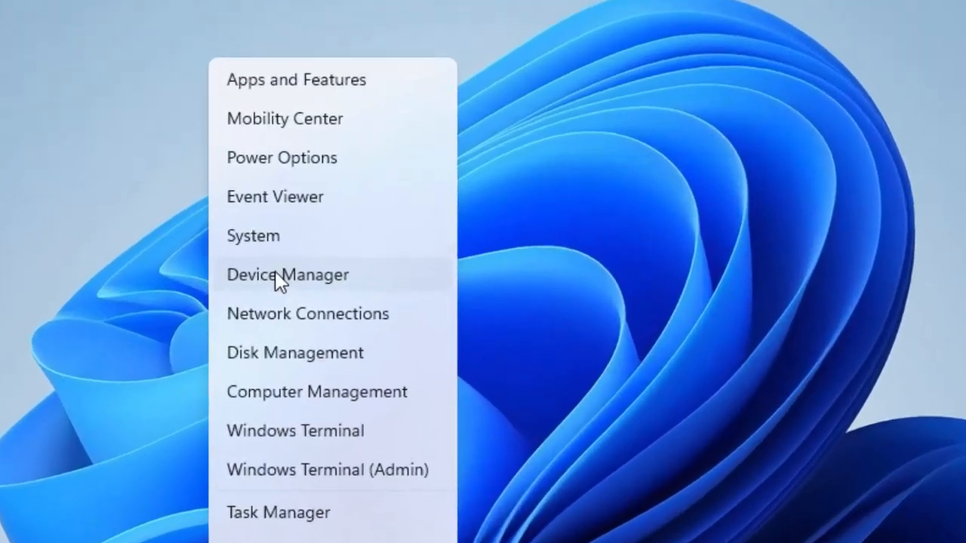
Step: Launch Device Manager and expand Network adapters to list all installed adapters
left_click(288, 275)
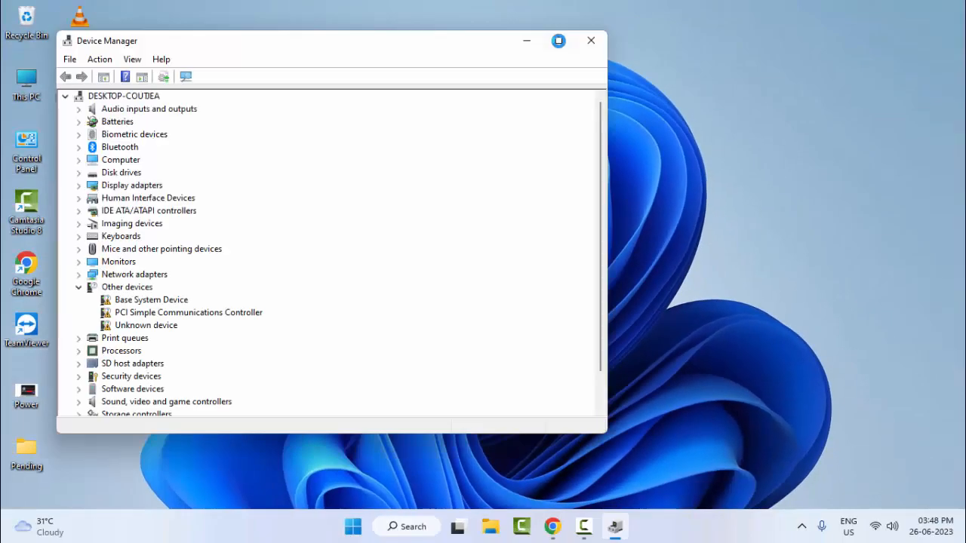
left_click(558, 40)
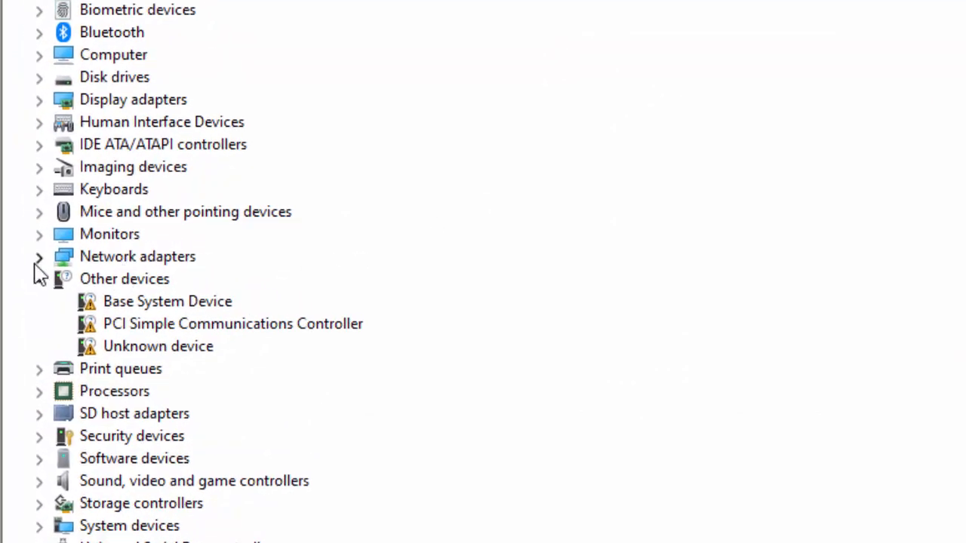
left_click(36, 256)
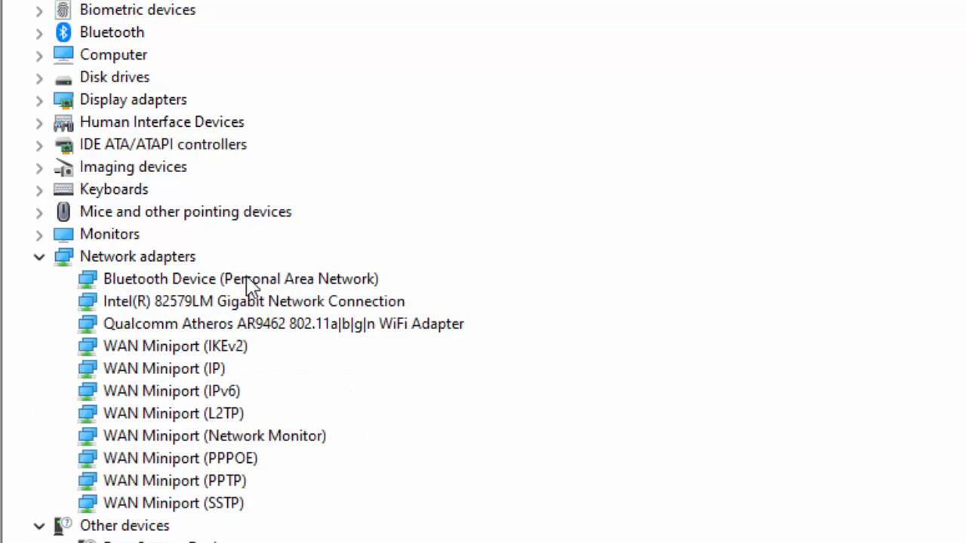
Step: Update the Bluetooth Device (Personal Area Network) driver by picking its model from the local driver list
right_click(240, 279)
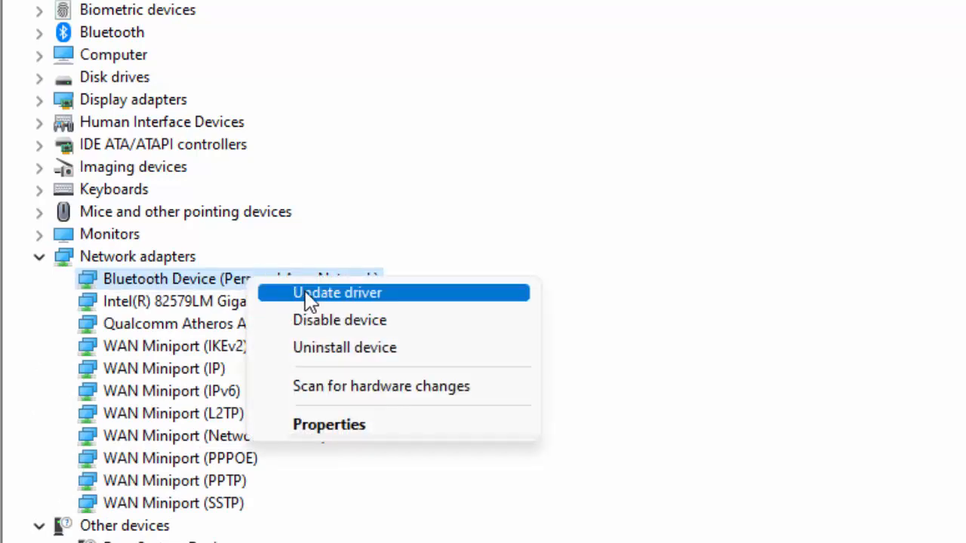
left_click(338, 292)
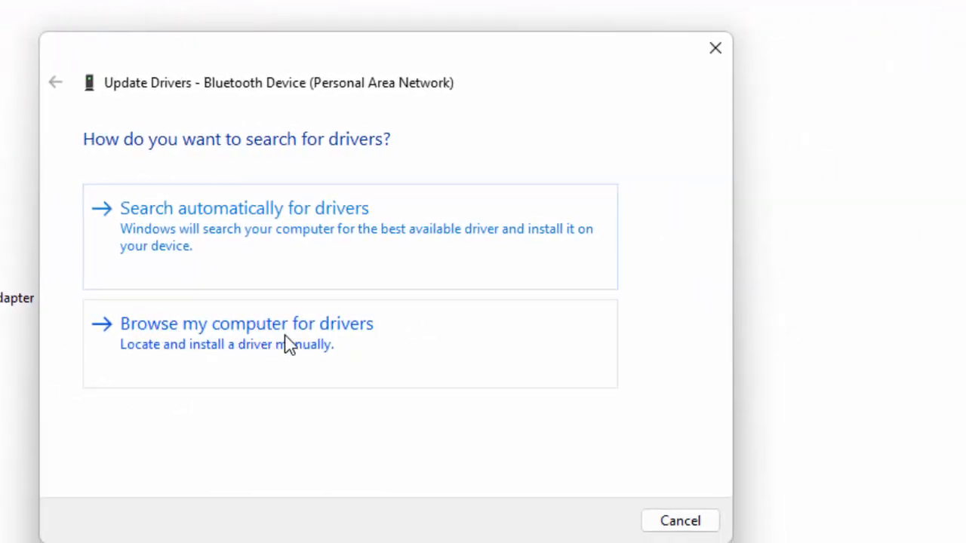
left_click(245, 323)
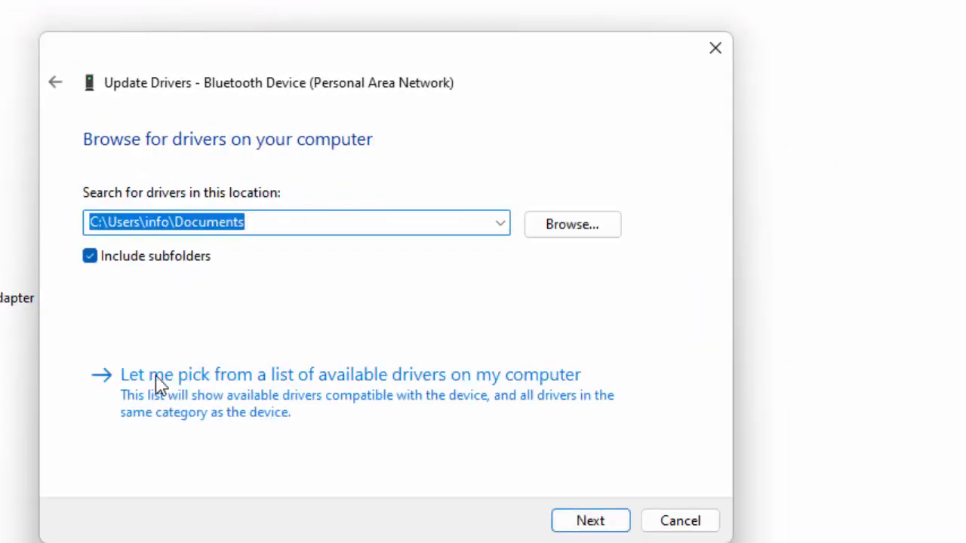
mouse_move(299, 408)
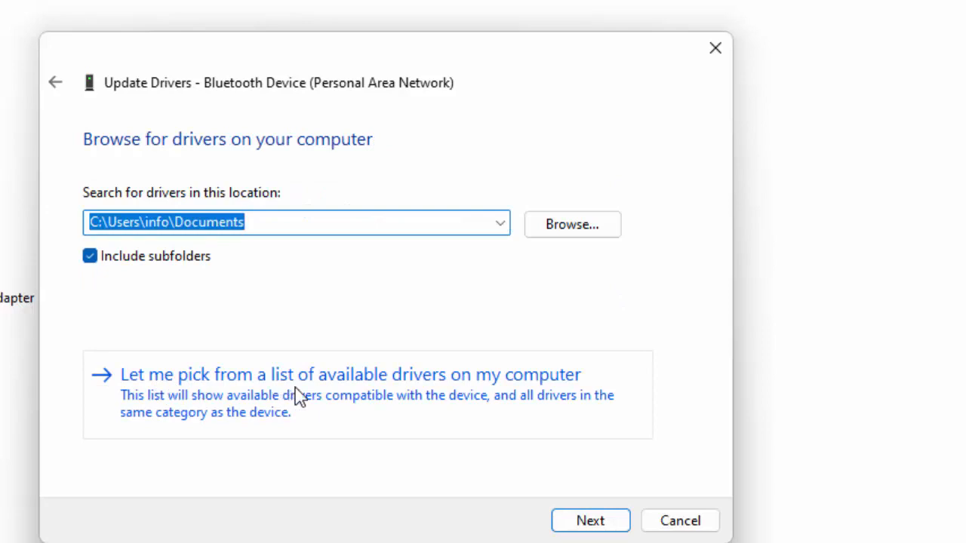
left_click(350, 374)
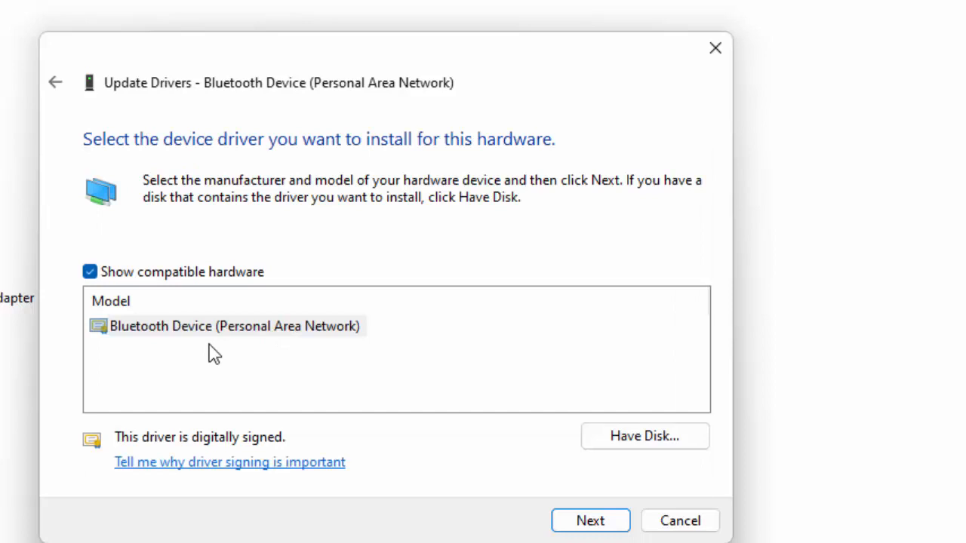
left_click(227, 326)
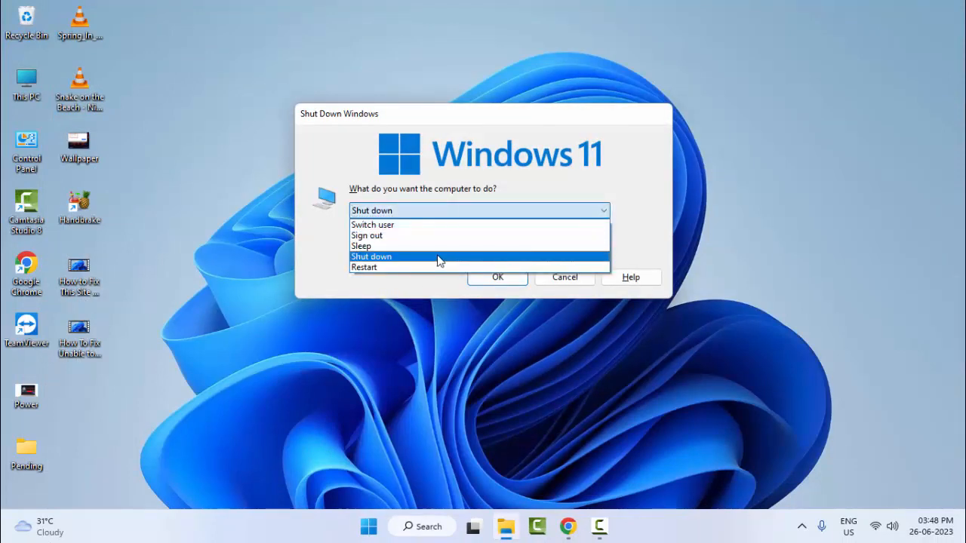
Step: Restart the computer from the Shut Down Windows dialog
left_click(365, 266)
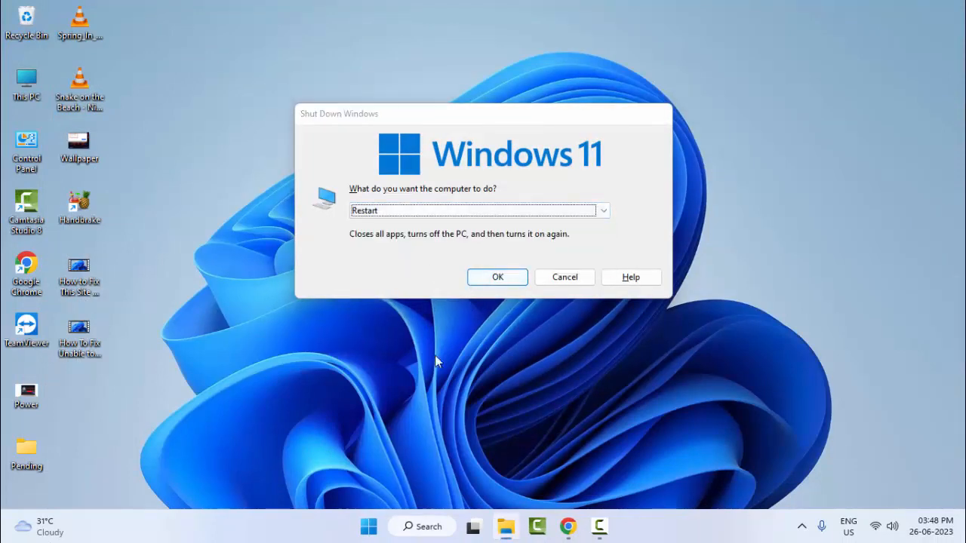
left_click(564, 278)
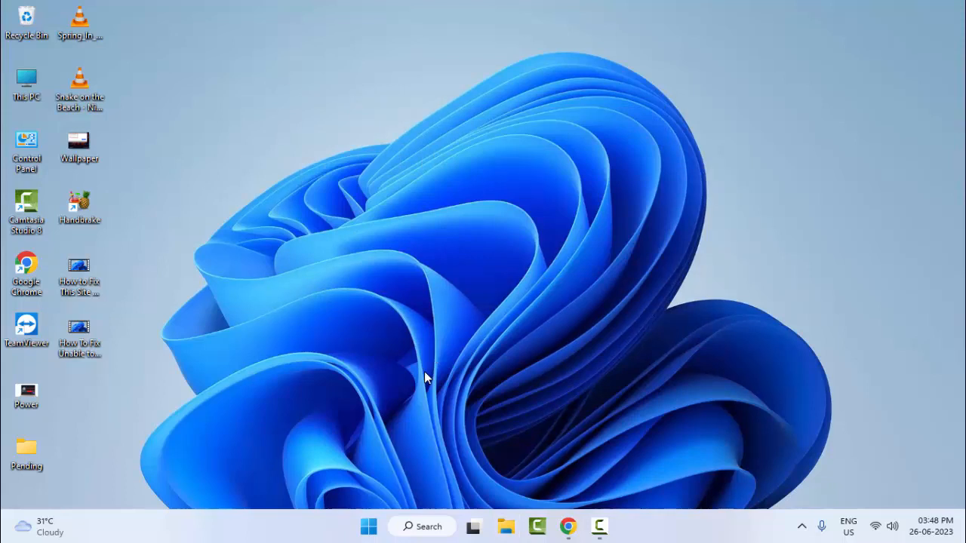
mouse_move(365, 525)
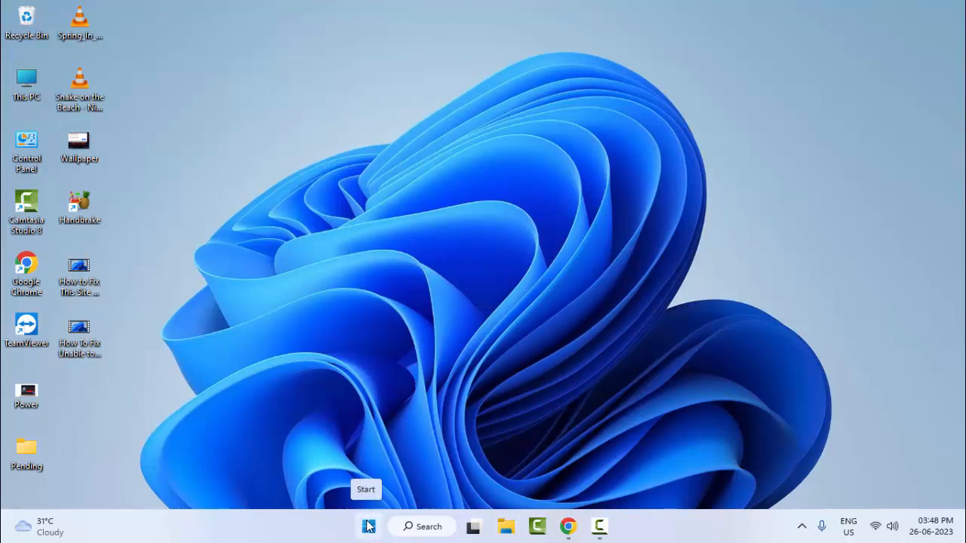
Step: Reopen Device Manager from the Start quick menu and expand Network adapters
right_click(368, 525)
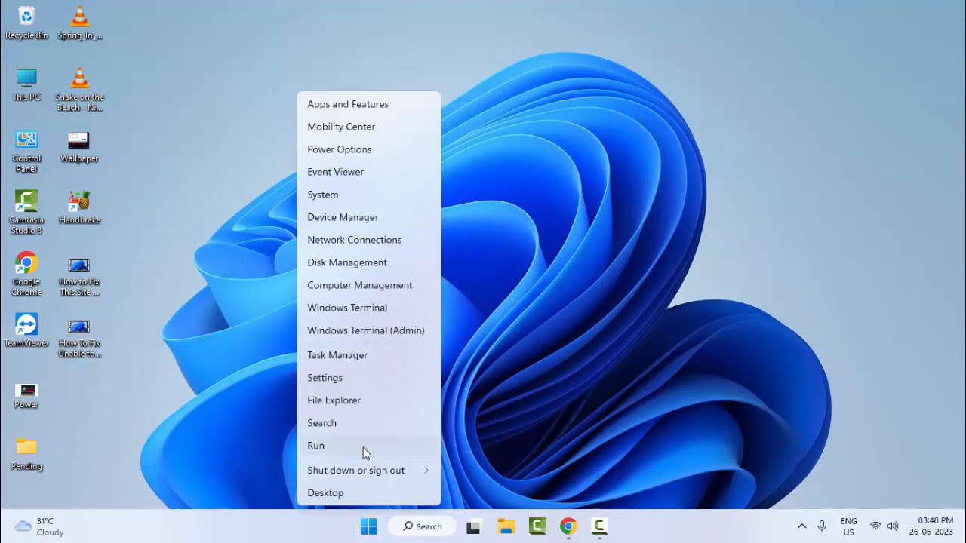
mouse_move(344, 224)
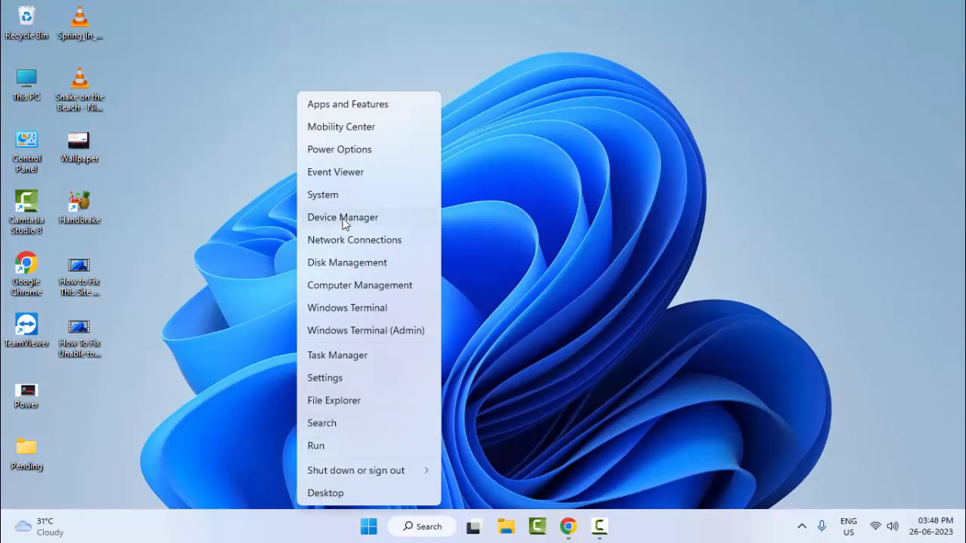
left_click(341, 218)
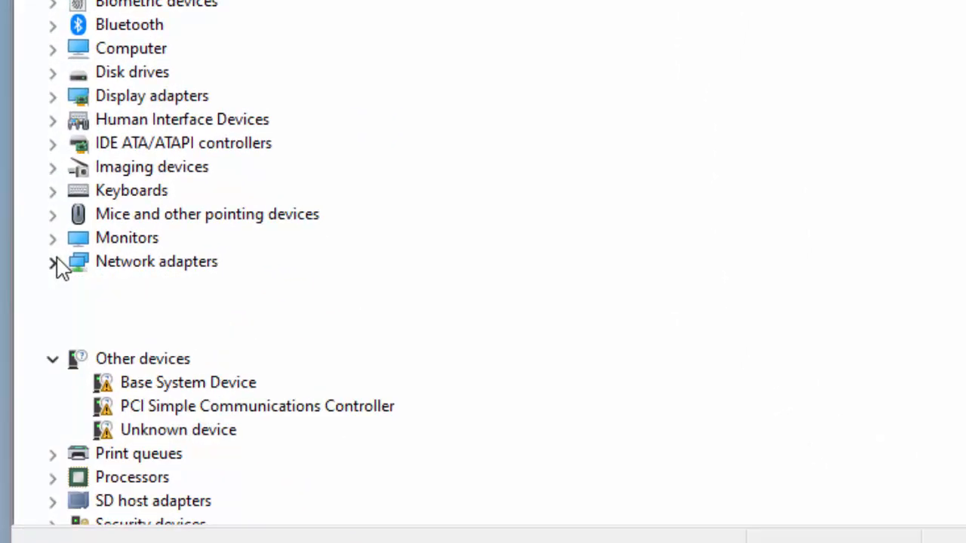
left_click(54, 261)
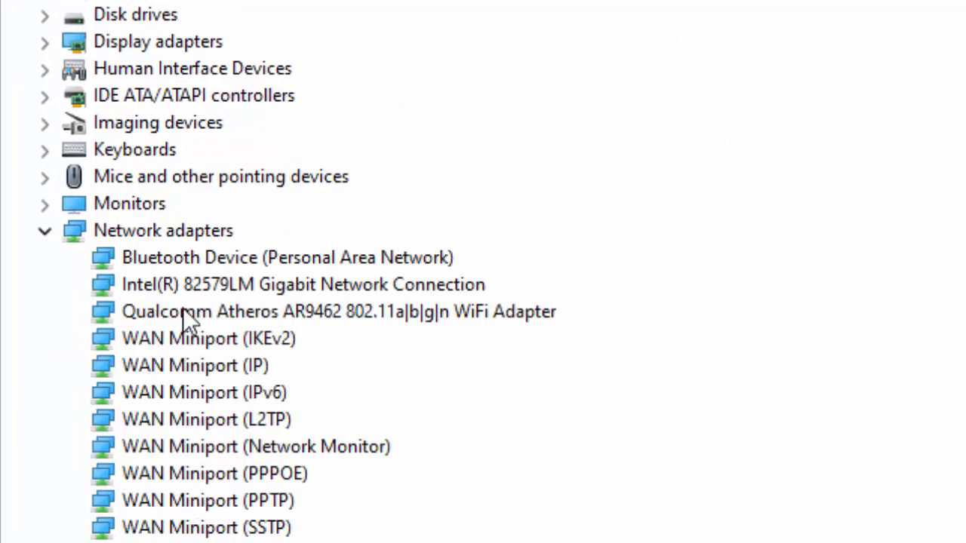
Step: Check actions for the Intel 82579LM Gigabit adapter, then close Device Manager
right_click(197, 283)
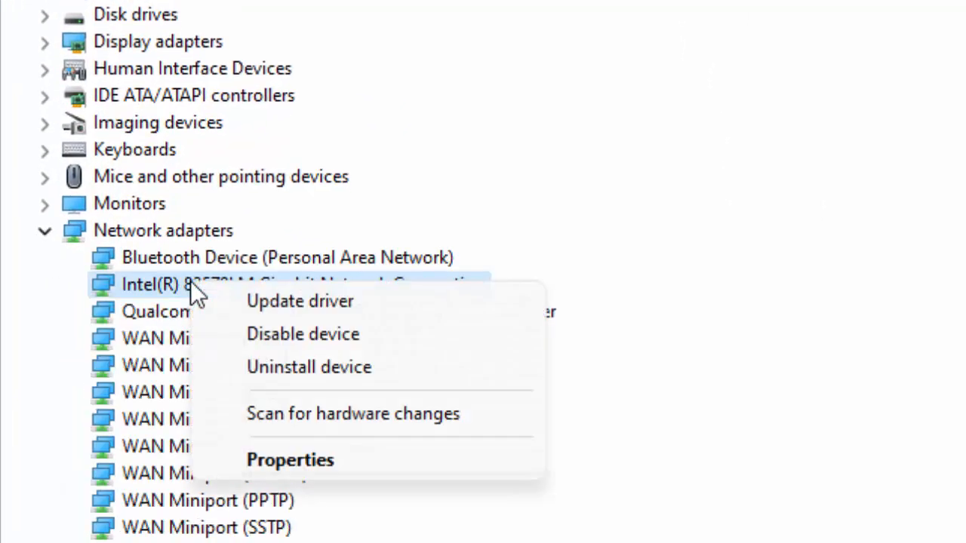
mouse_move(311, 374)
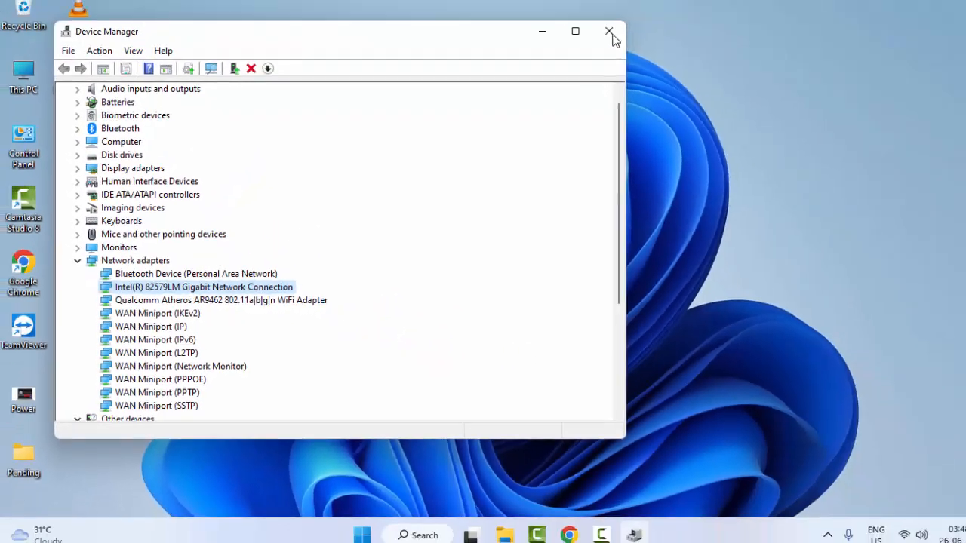
left_click(606, 30)
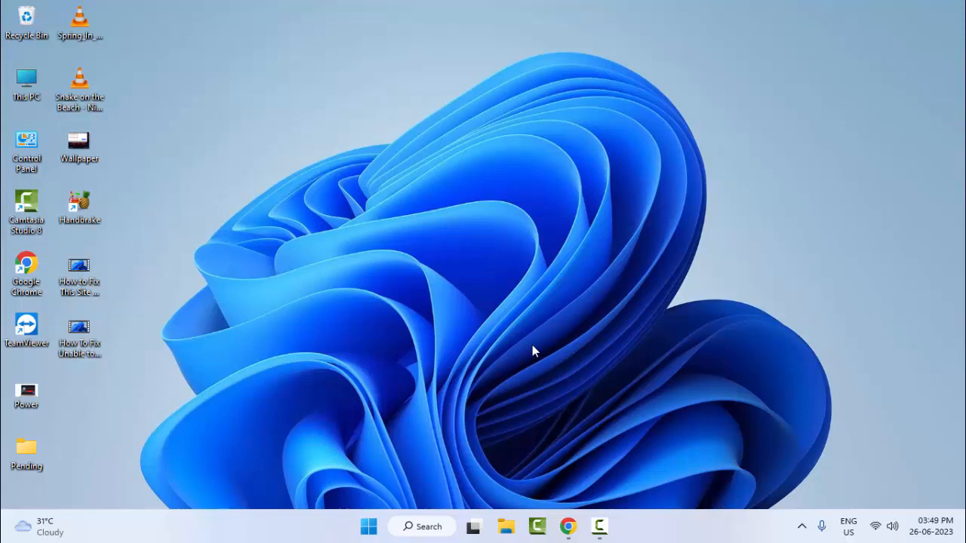
mouse_move(345, 540)
type("command prompt")
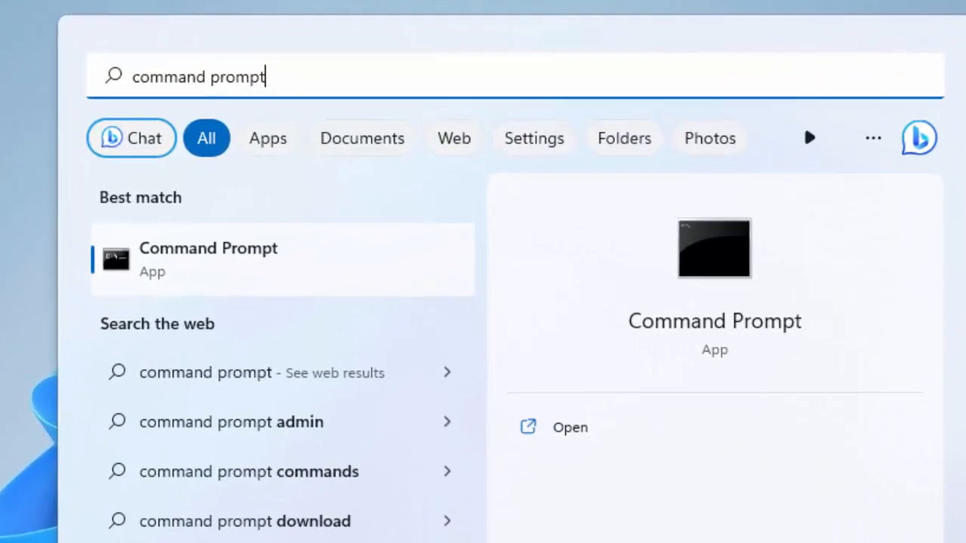
Step: Launch Command Prompt with Run as administrator from Start search
right_click(209, 259)
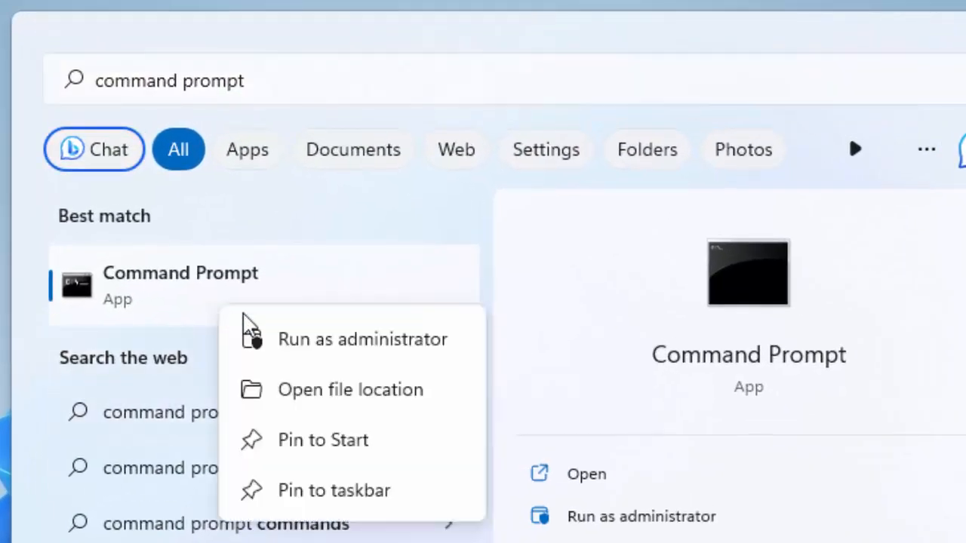
mouse_move(374, 350)
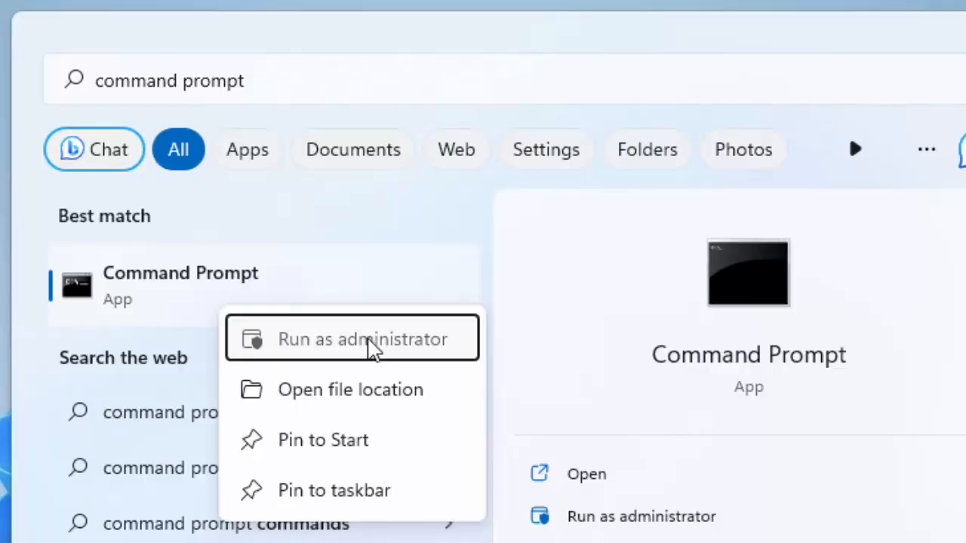
left_click(352, 337)
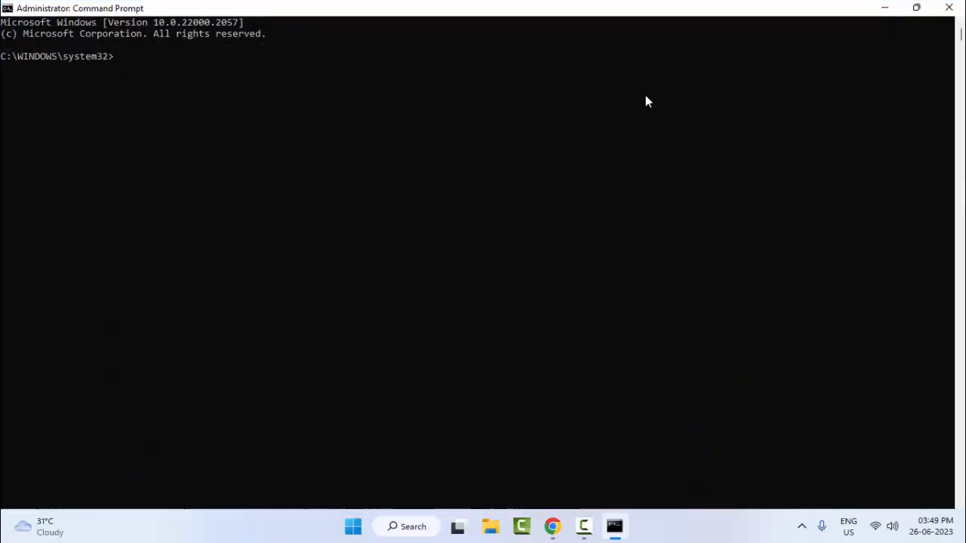
Step: Run msdt.exe -id DeviceDiagnostic to open the Hardware and Devices troubleshooter
type("msdt.exe -id DeviceDiagnostic")
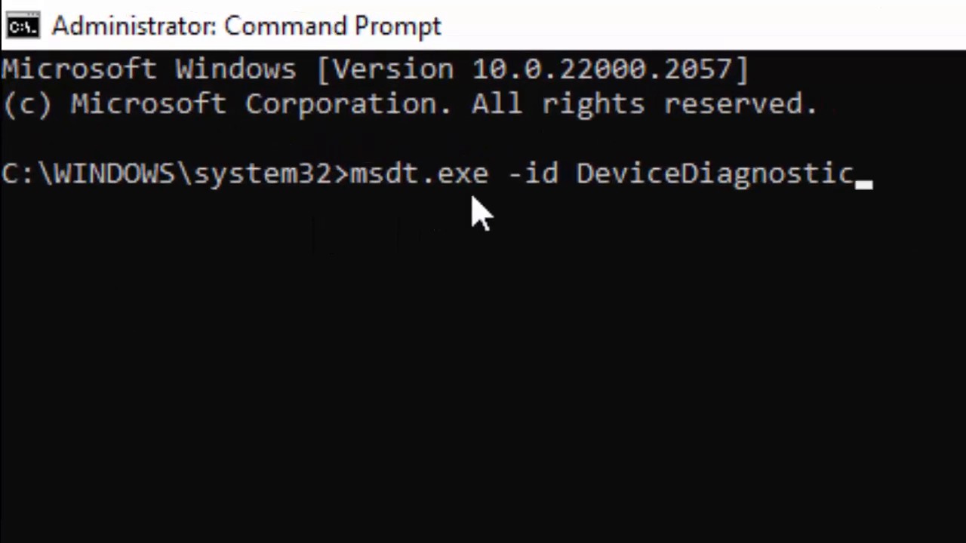
mouse_move(535, 215)
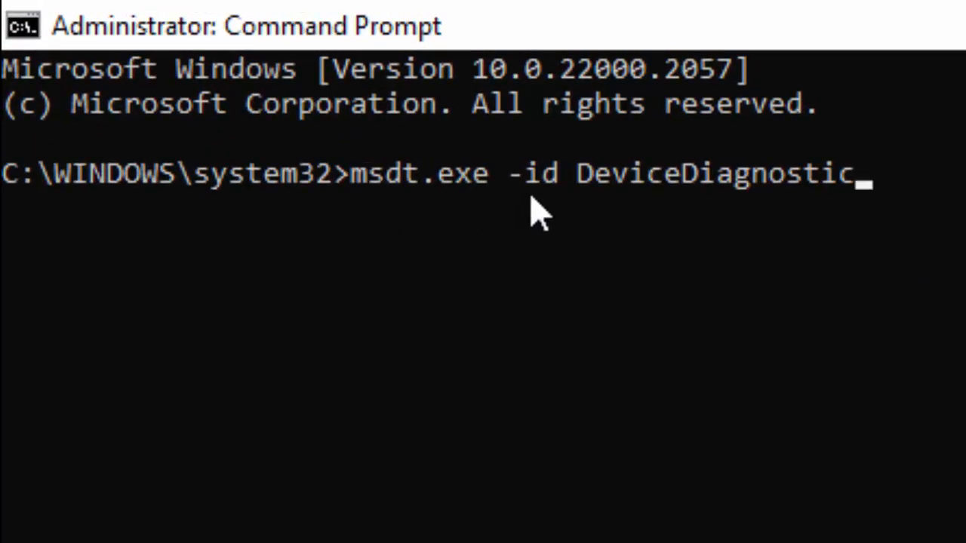
mouse_move(691, 211)
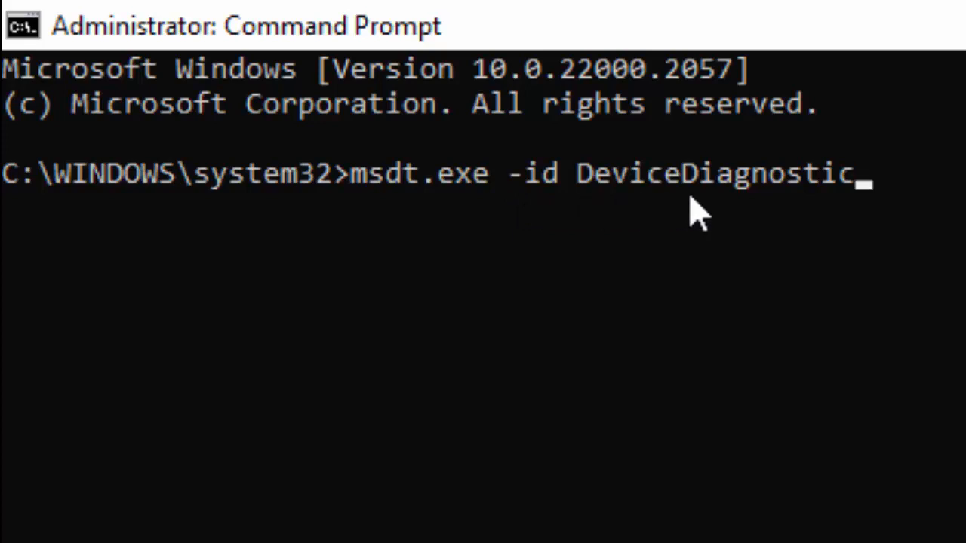
mouse_move(812, 223)
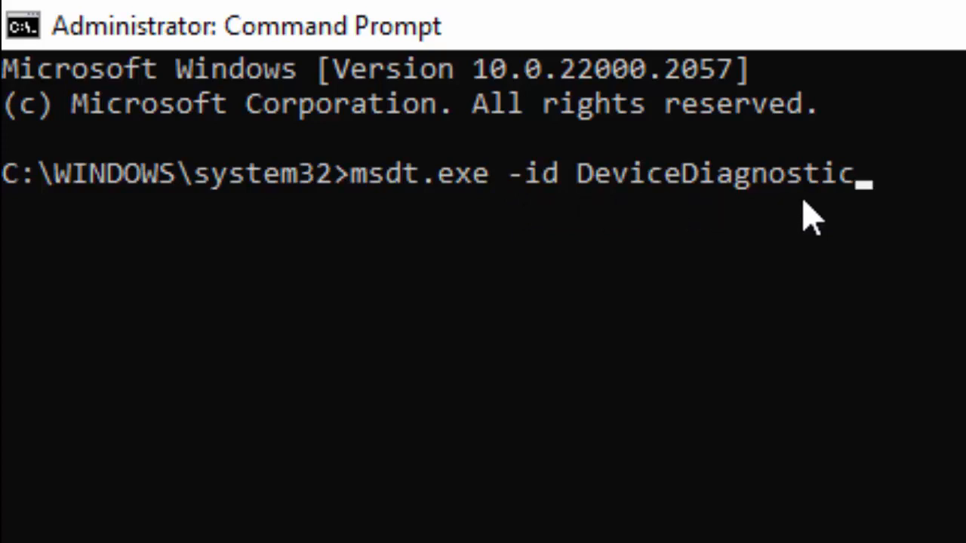
key("Enter")
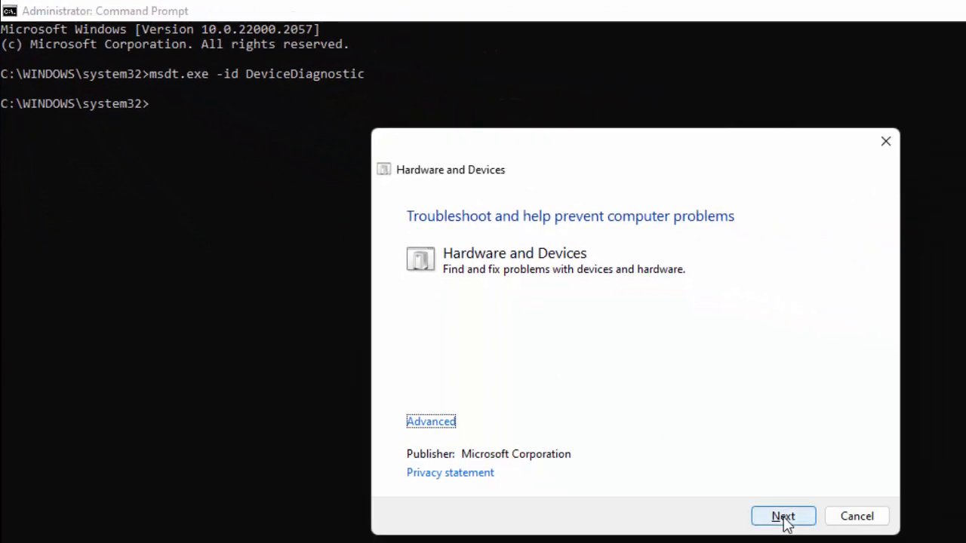
Step: Start the hardware problem scan, then cancel it and close the troubleshooter
left_click(784, 515)
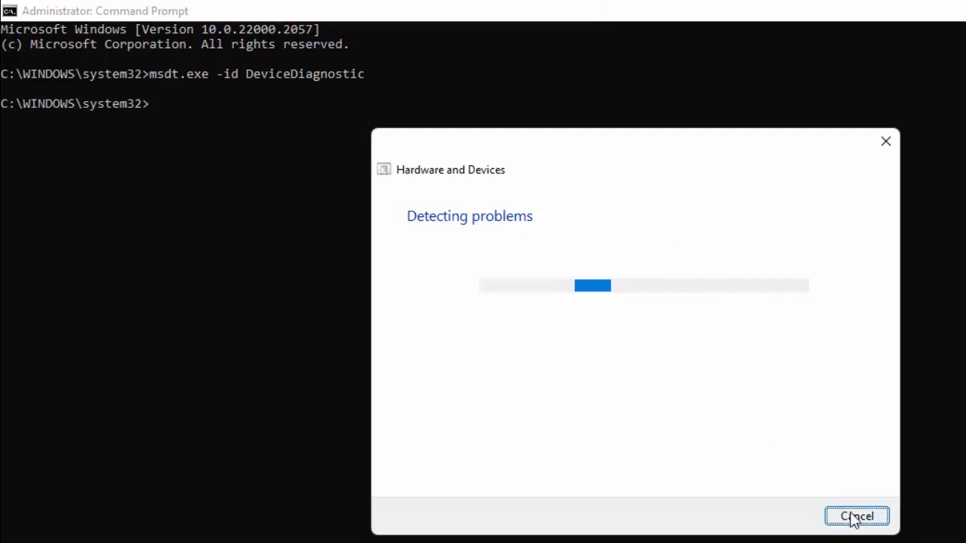
left_click(857, 516)
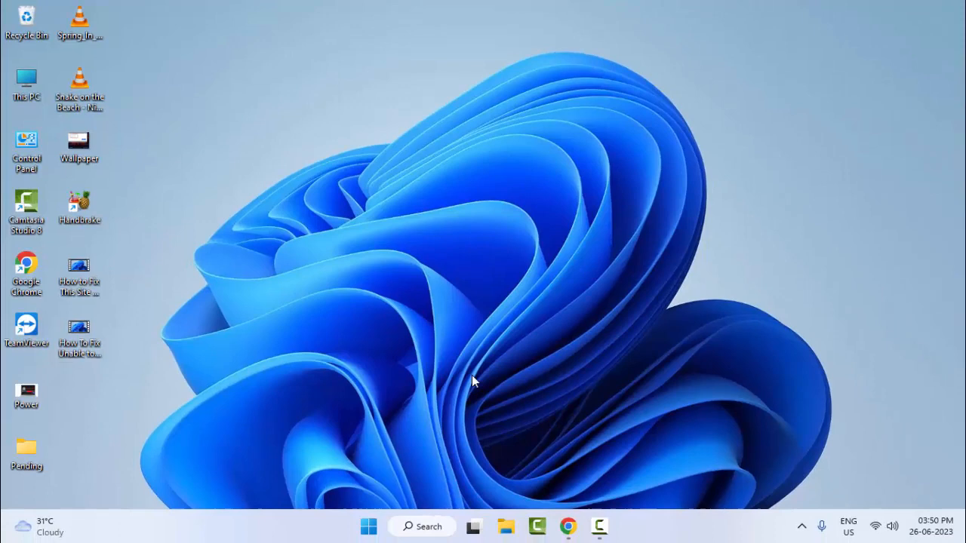
Step: Launch Settings from Start and reach the network page offering Network reset
left_click(369, 525)
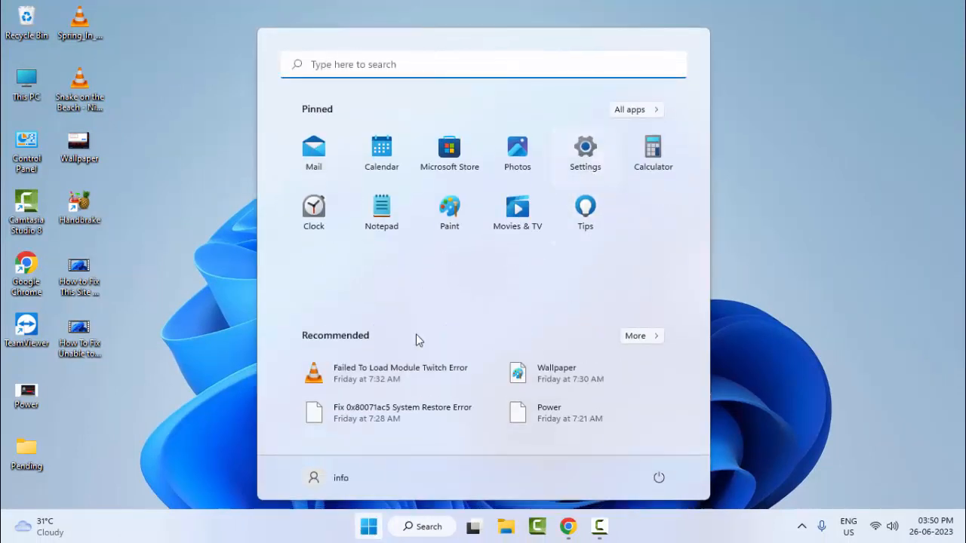
left_click(586, 148)
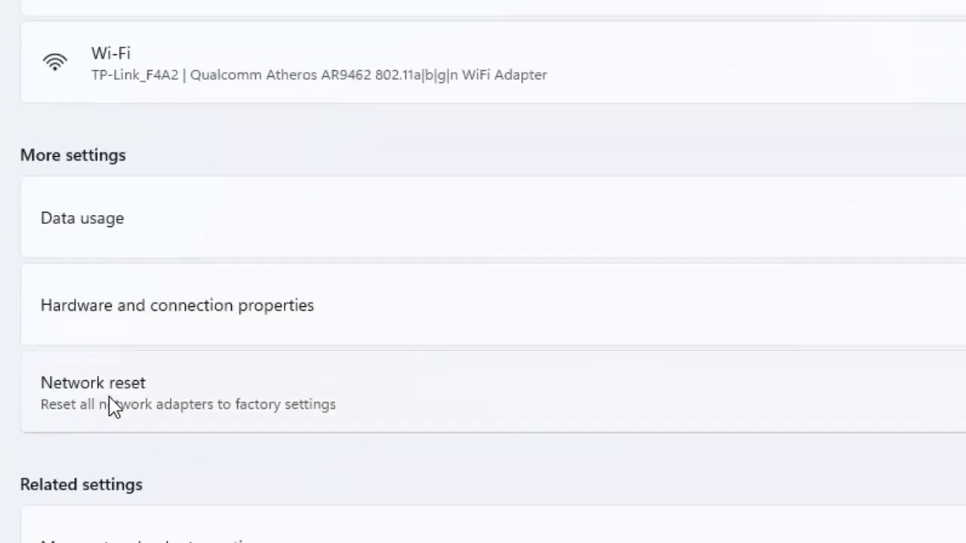
Step: Run Network reset with Reset now and confirm Yes
left_click(91, 384)
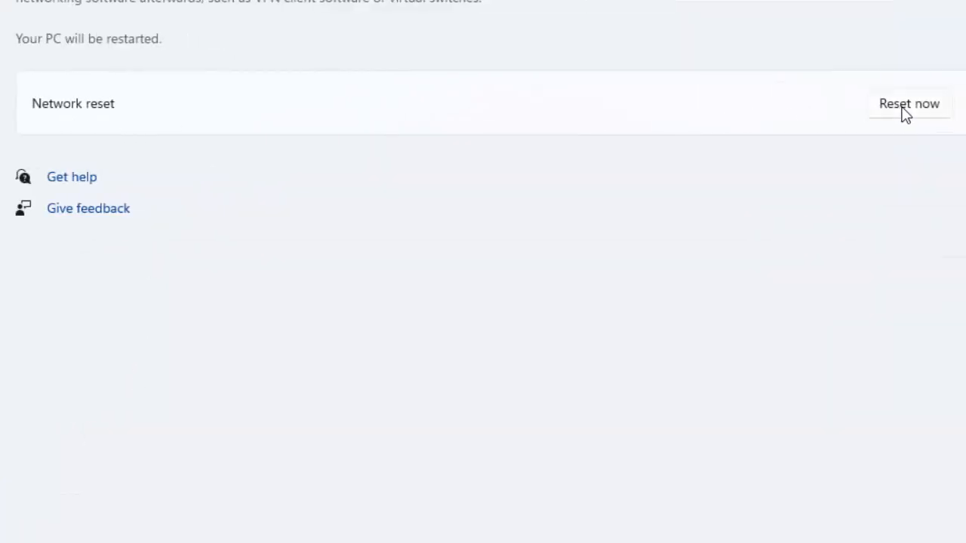
left_click(909, 103)
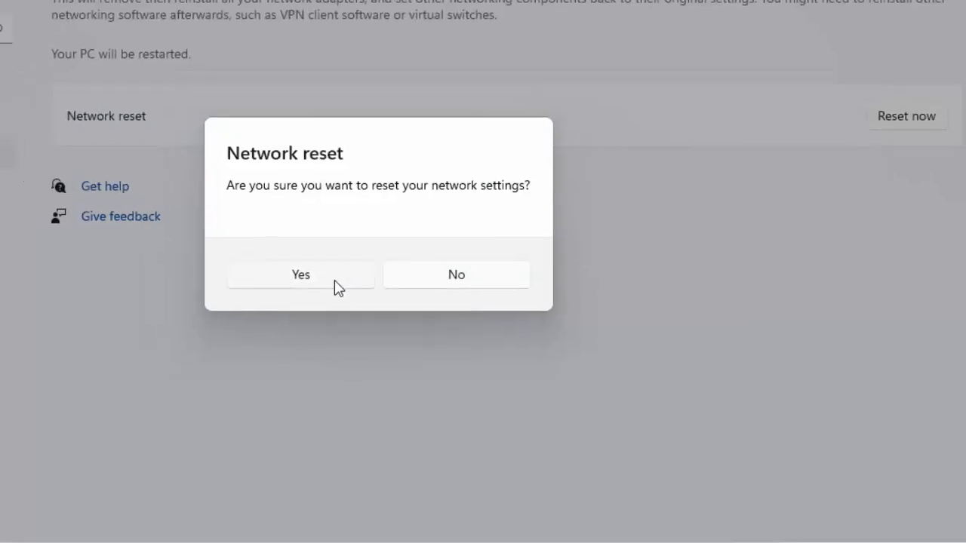
left_click(455, 275)
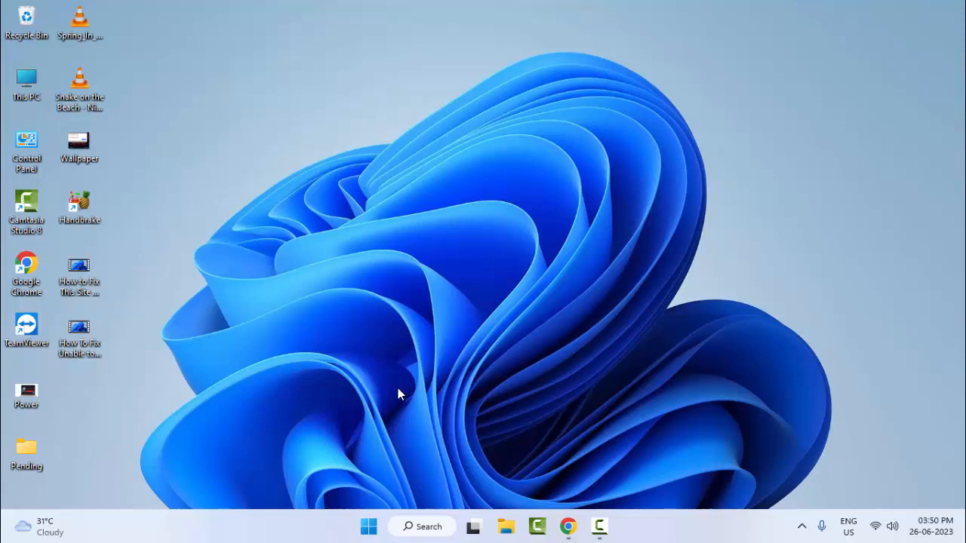
mouse_move(501, 379)
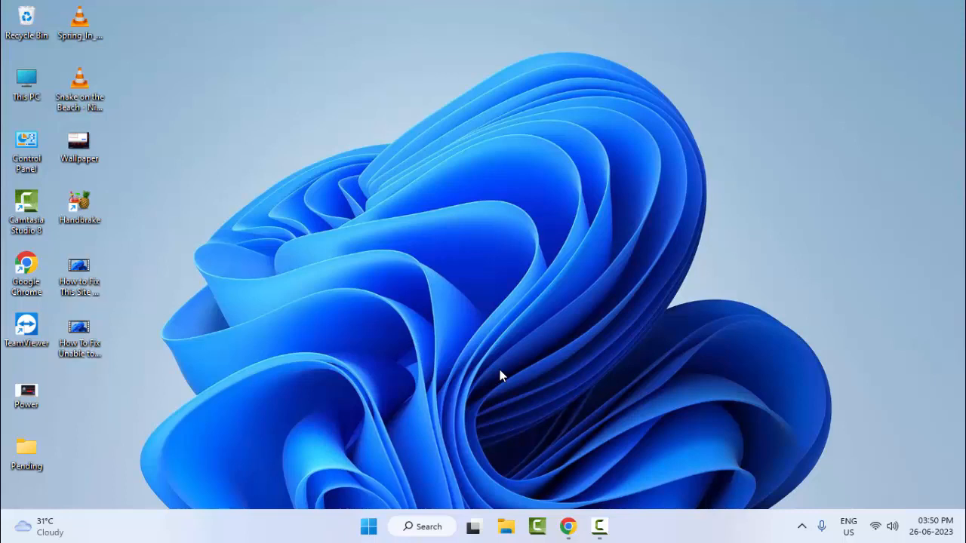
mouse_move(583, 398)
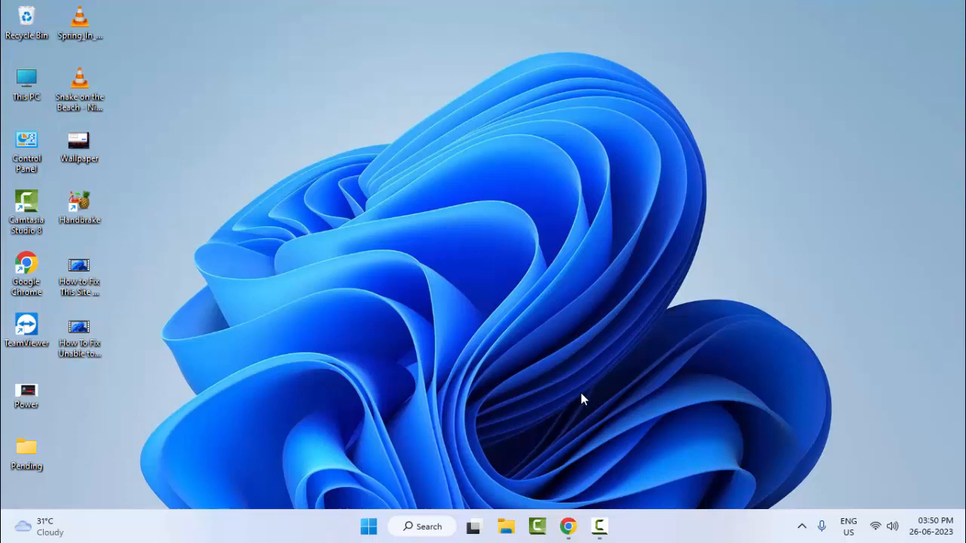